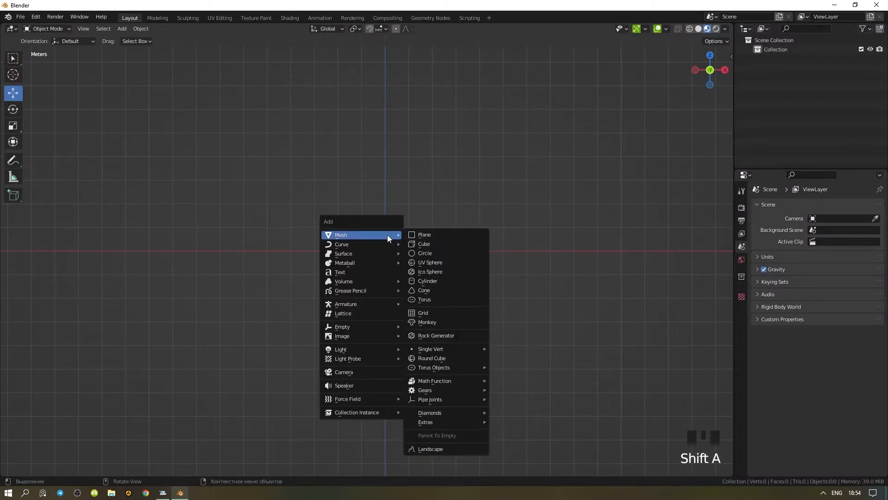
mouse_move(341, 244)
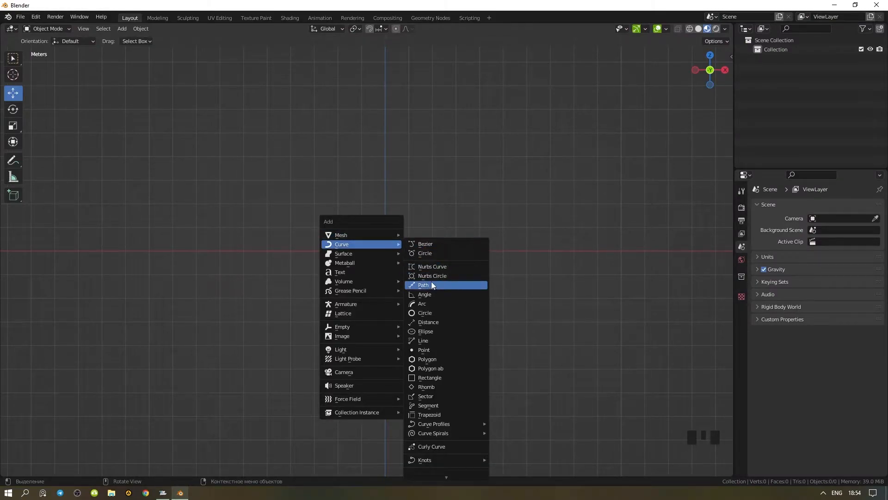
- Add a NURBS path, rotate it 90° on Y and pull its middle points left into a C-shaped arc
click(423, 285)
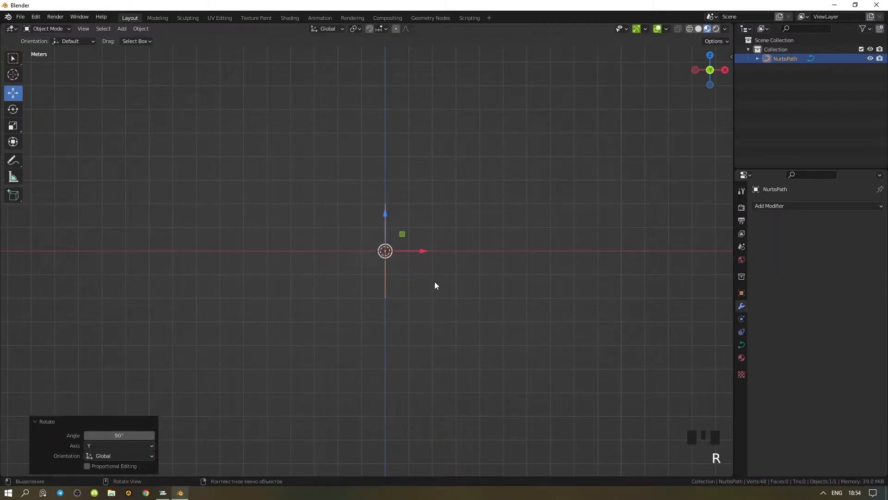
key(Tab)
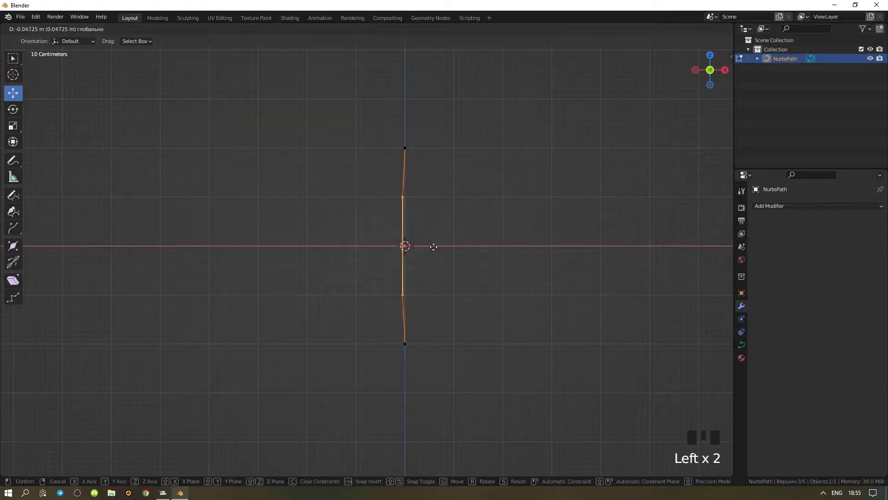
drag(433, 246, 329, 263)
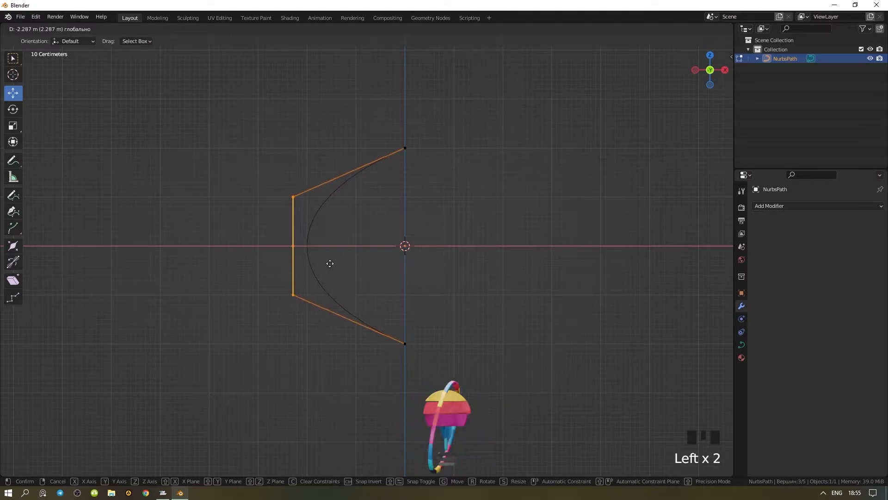
key(s)
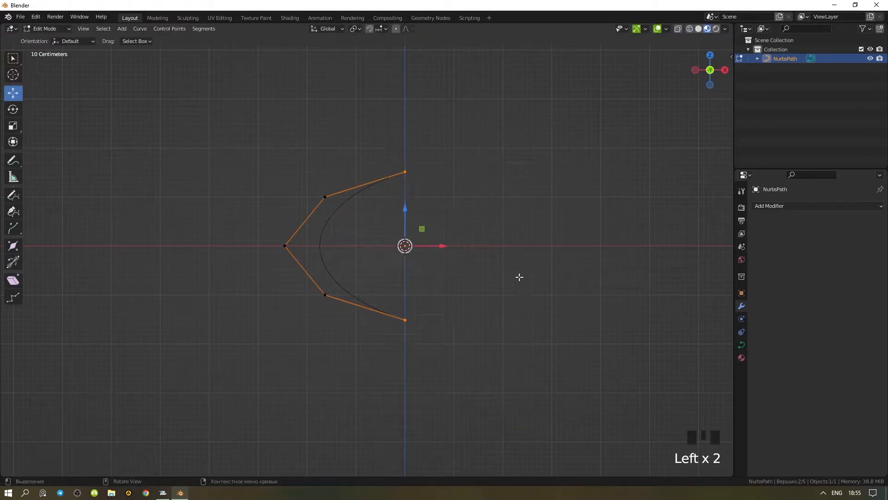
- Back in Object Mode, set the curve's Bevel Depth to about 0.205 m for a thick round tube
key(Tab)
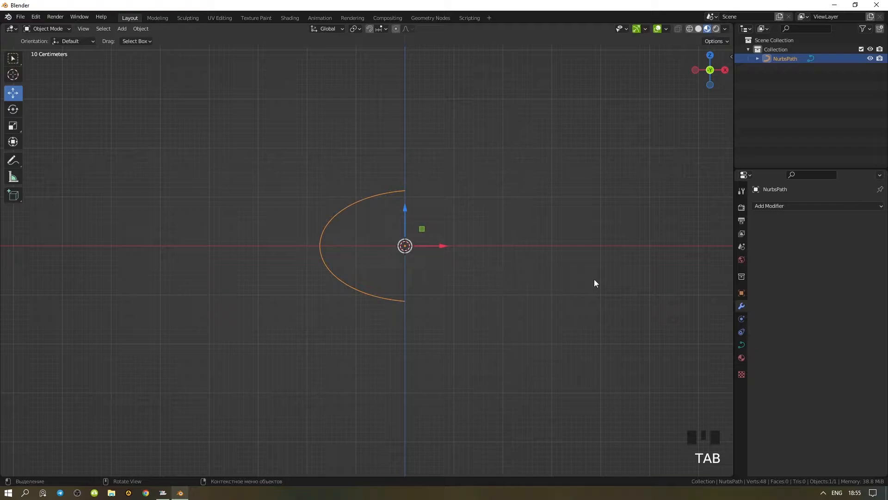
scroll(down, 3)
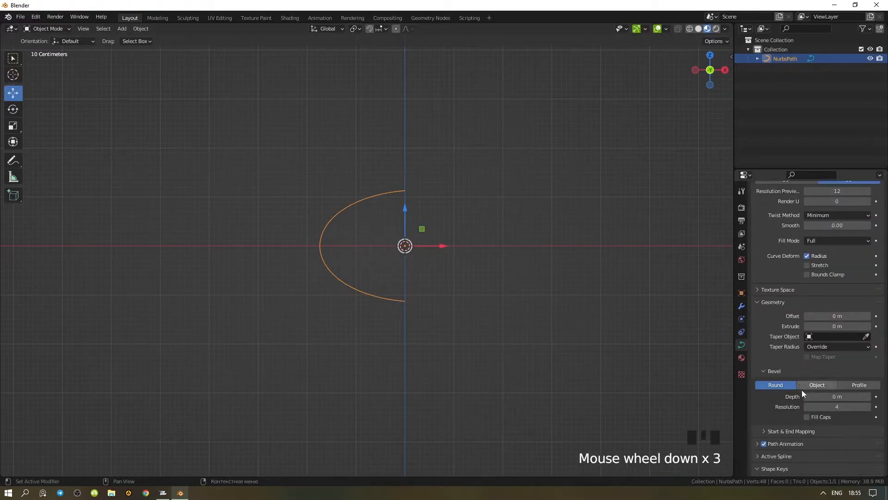
drag(827, 396, 844, 396)
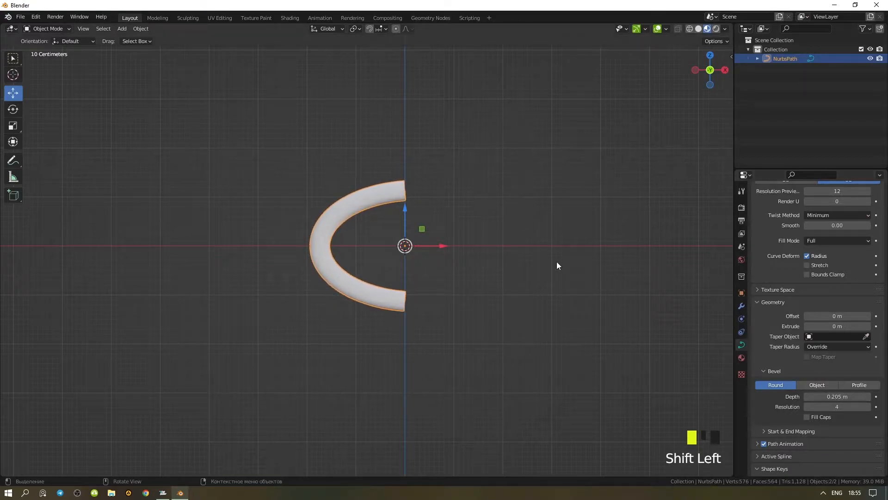
- Taper both ends of the tube to pointed tips, forming a crescent moon
key(Tab)
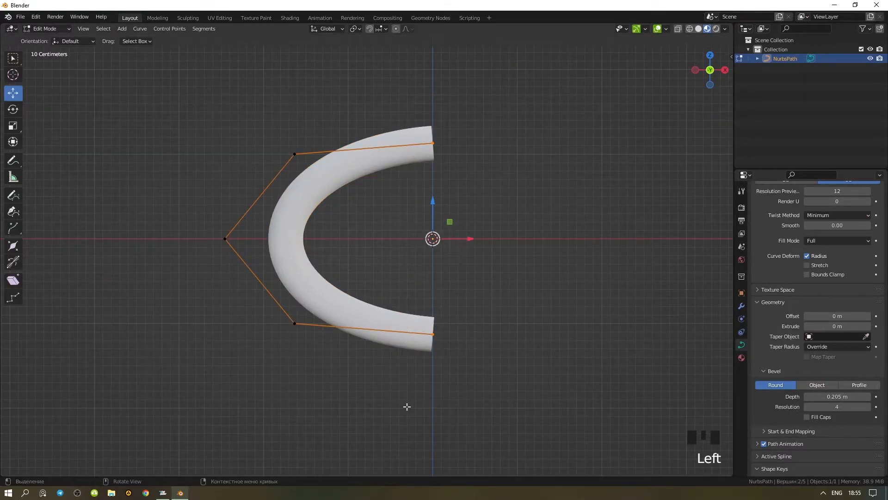
key(alt+s)
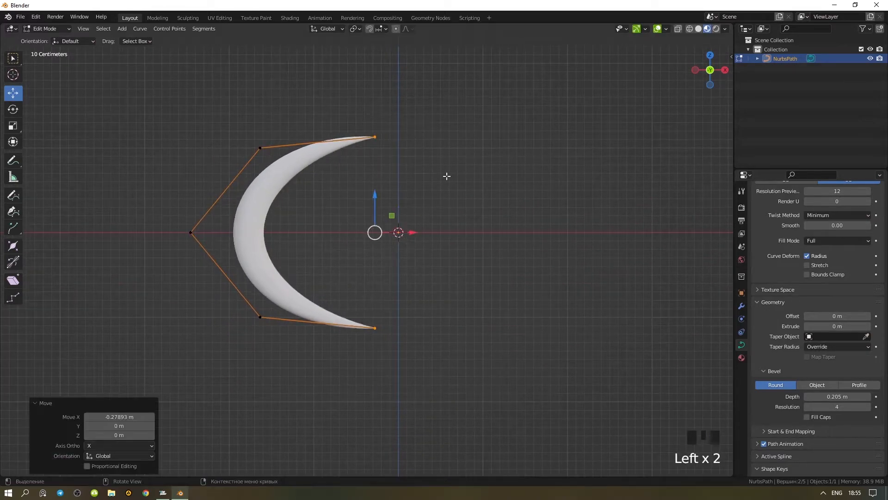
key(alt+s)
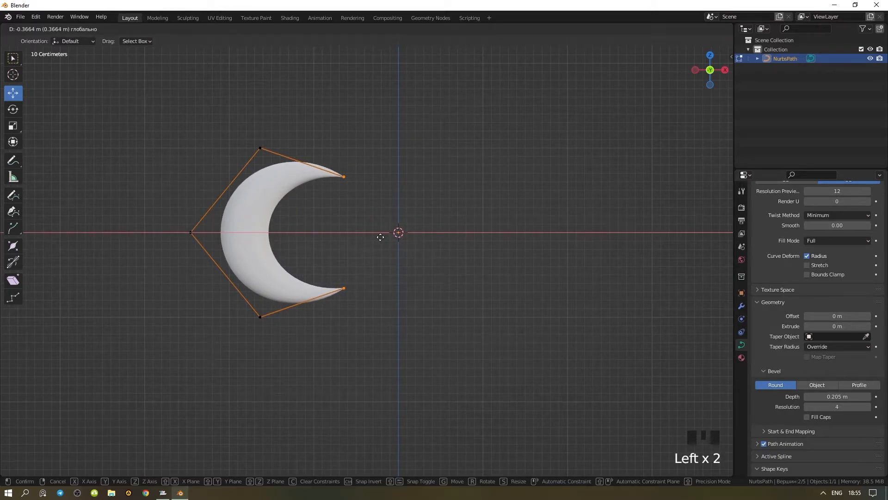
key(Tab)
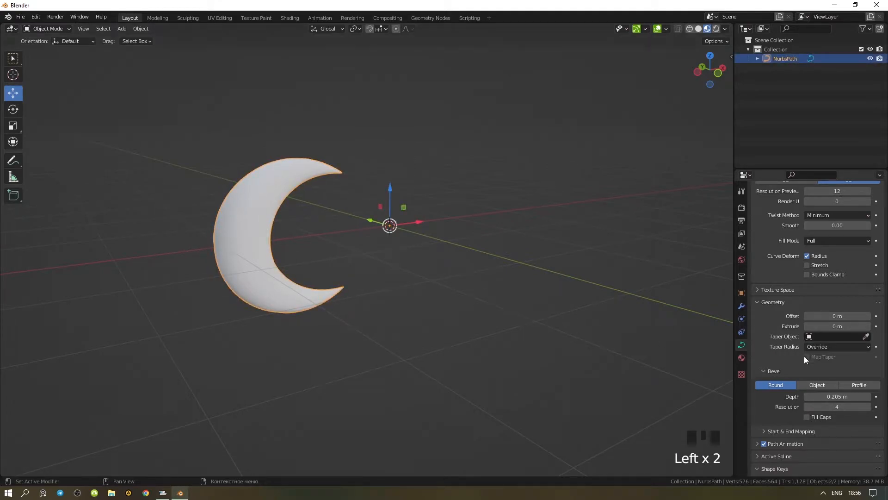
- Switch to a Profile bevel (depth 0.159 m, resolution 5) and add a Rendered-shading viewport beside the main one
click(859, 385)
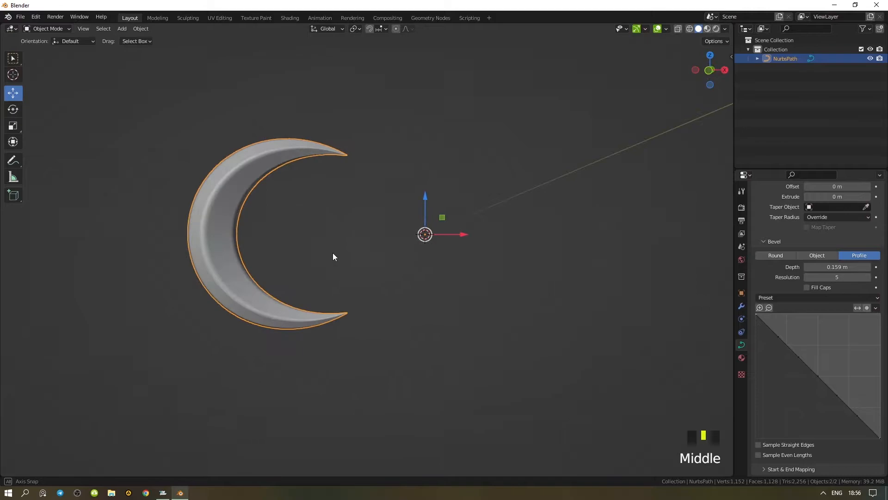
key(g)
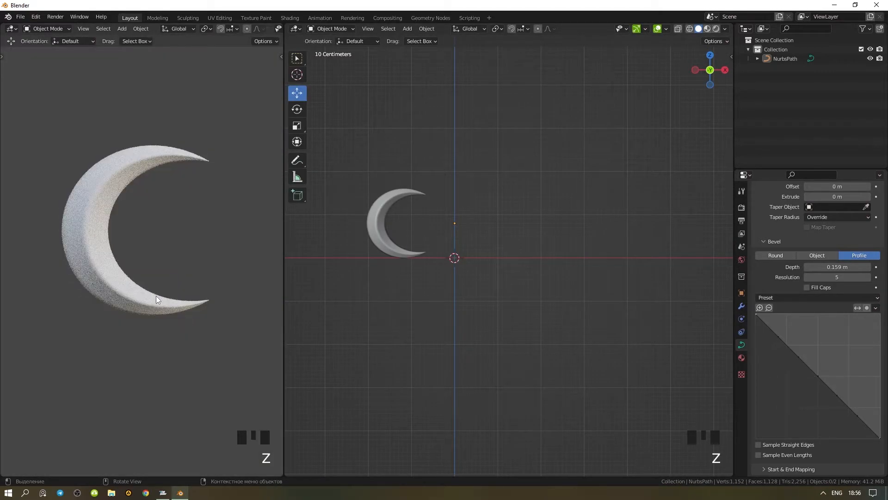
- In the Shader Editor, build a gold material: Ambient Occlusion into ColorRamp into Base Color, with Metallic raised
click(295, 29)
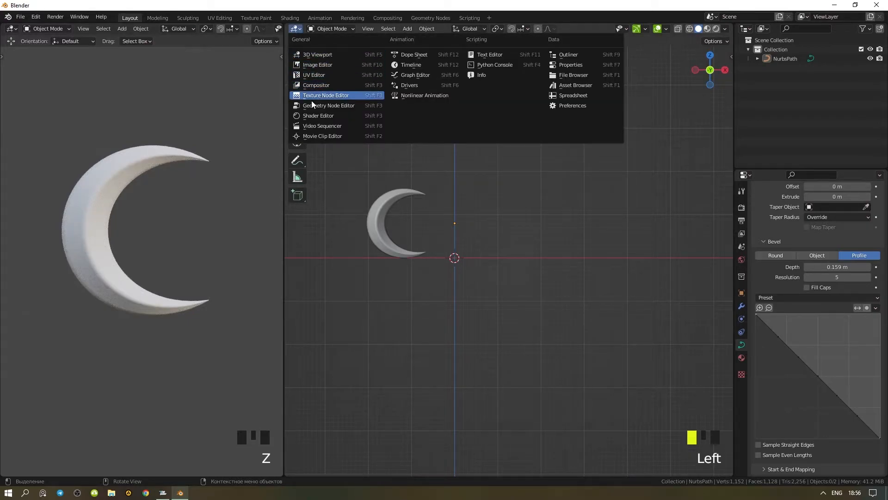
click(325, 95)
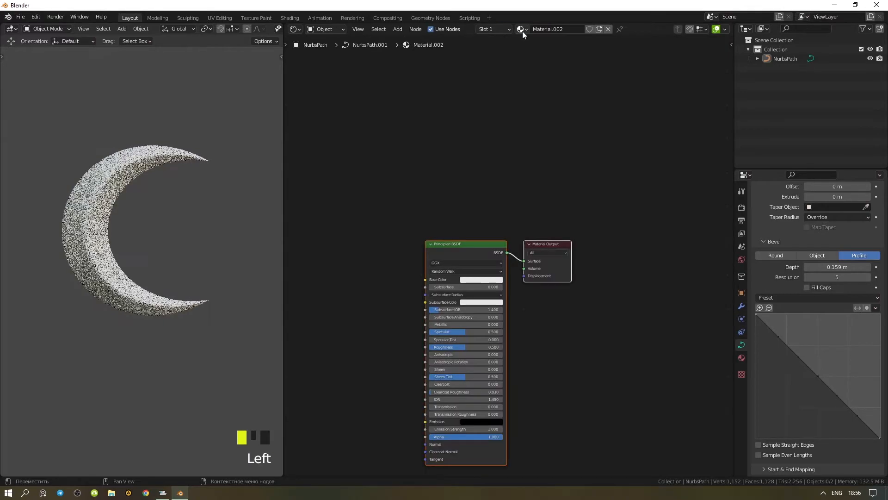
key(shift+a)
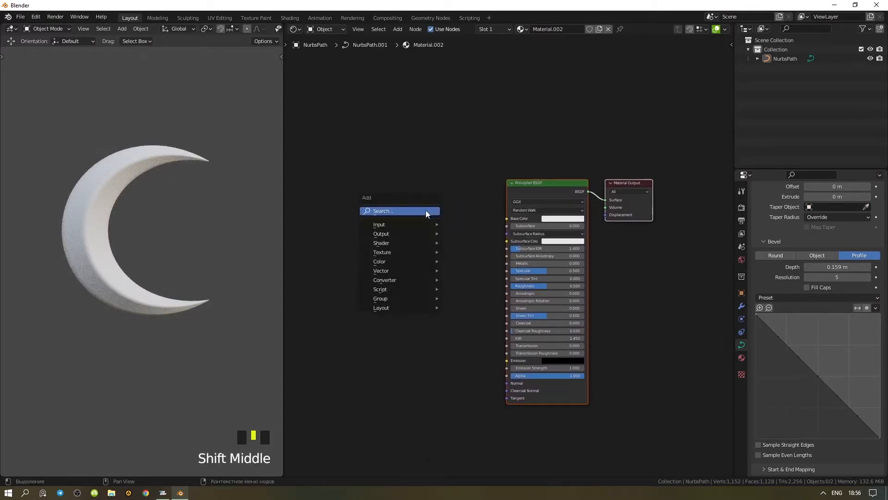
text(colo)
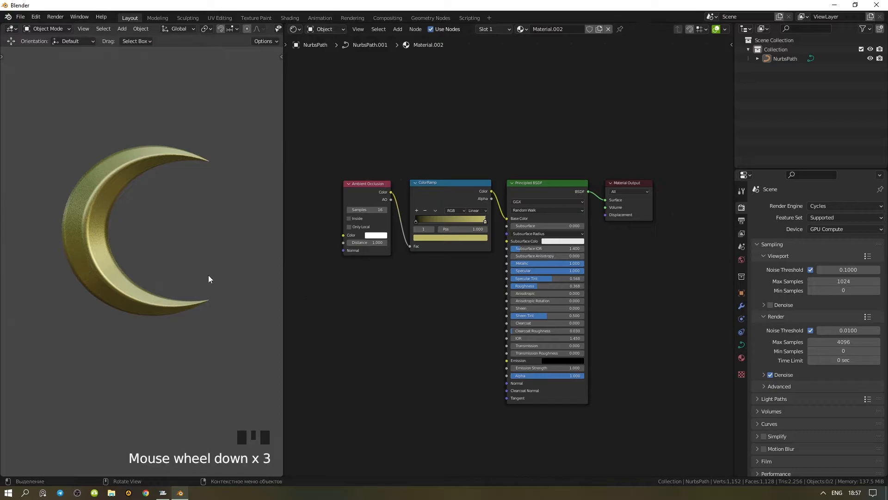
key(shift+alt+z)
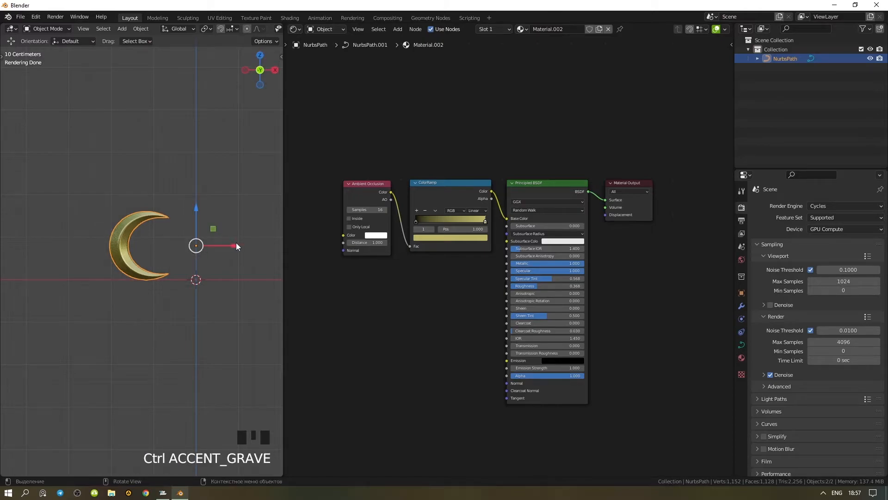
- Move the moon aside, add a 10-vertex circle and scale alternate vertices inward into a filled five-pointed star
drag(195, 246, 138, 246)
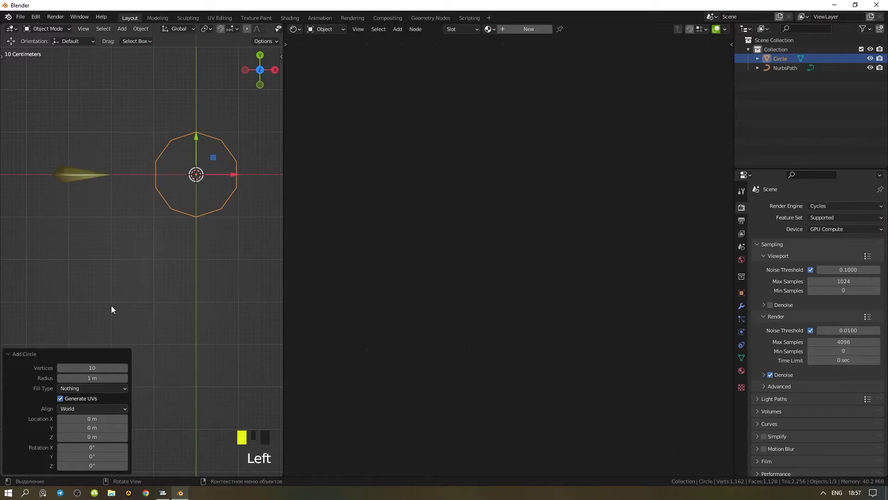
key(Tab)
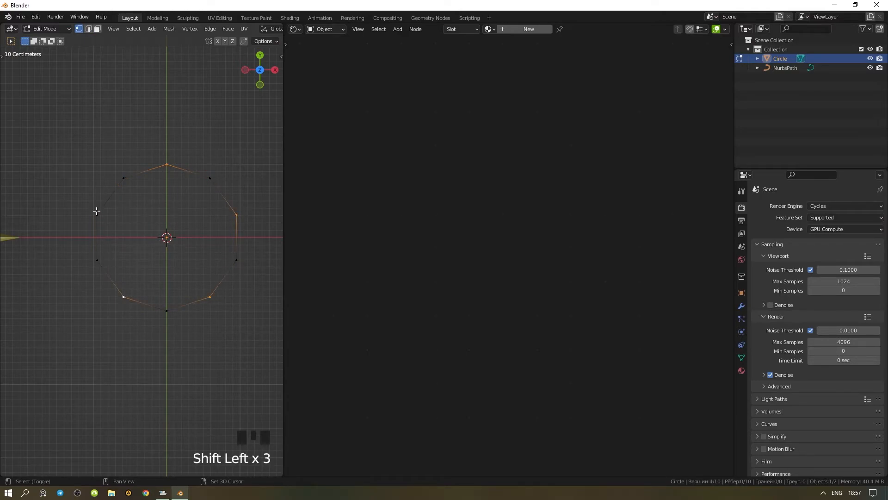
key(s)
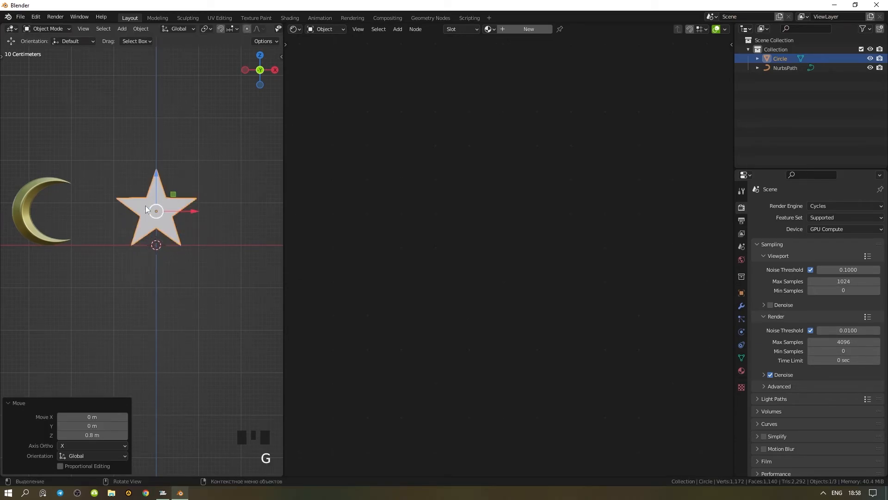
- Assign the moon's Material.002 to the star and scale it down to about 0.374
scroll(up, 3)
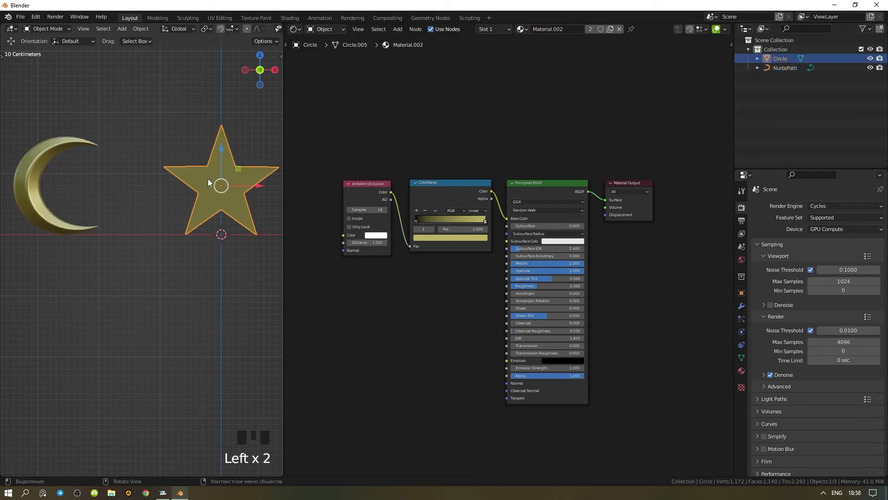
key(ctrl+2)
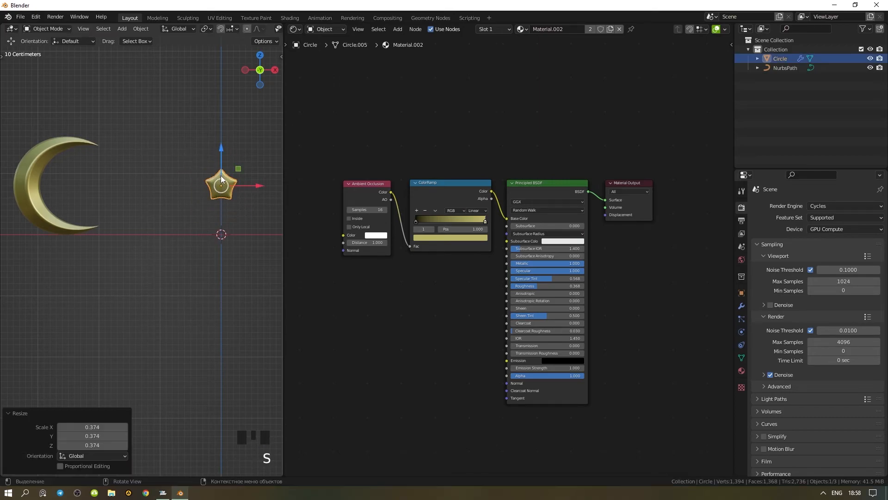
right_click(221, 181)
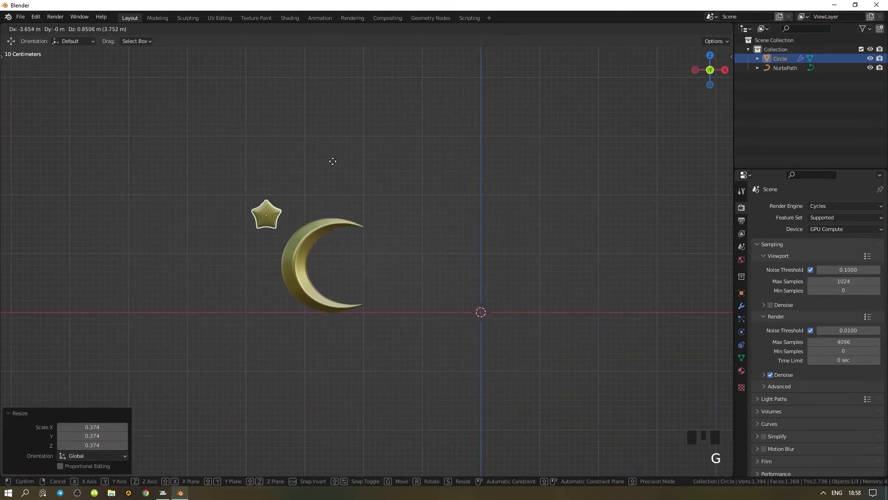
- Duplicate the star with Shift+D several times to scatter seven gold stars around the moon
key(shift+d)
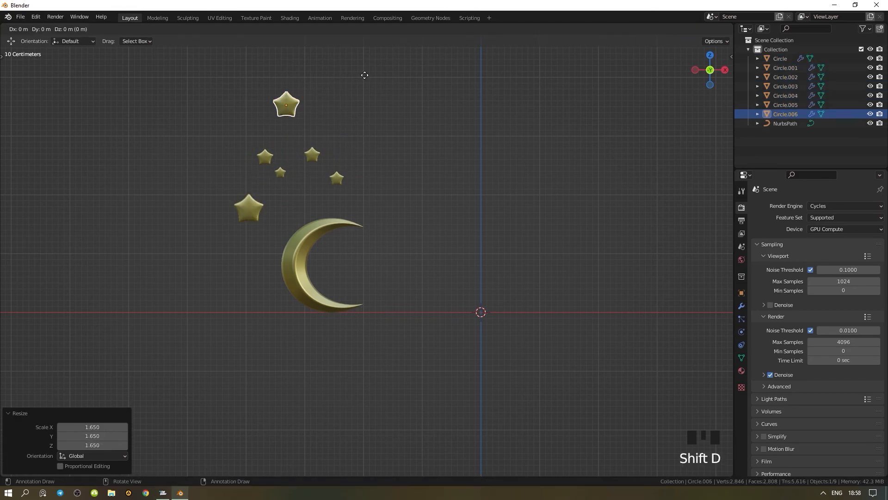